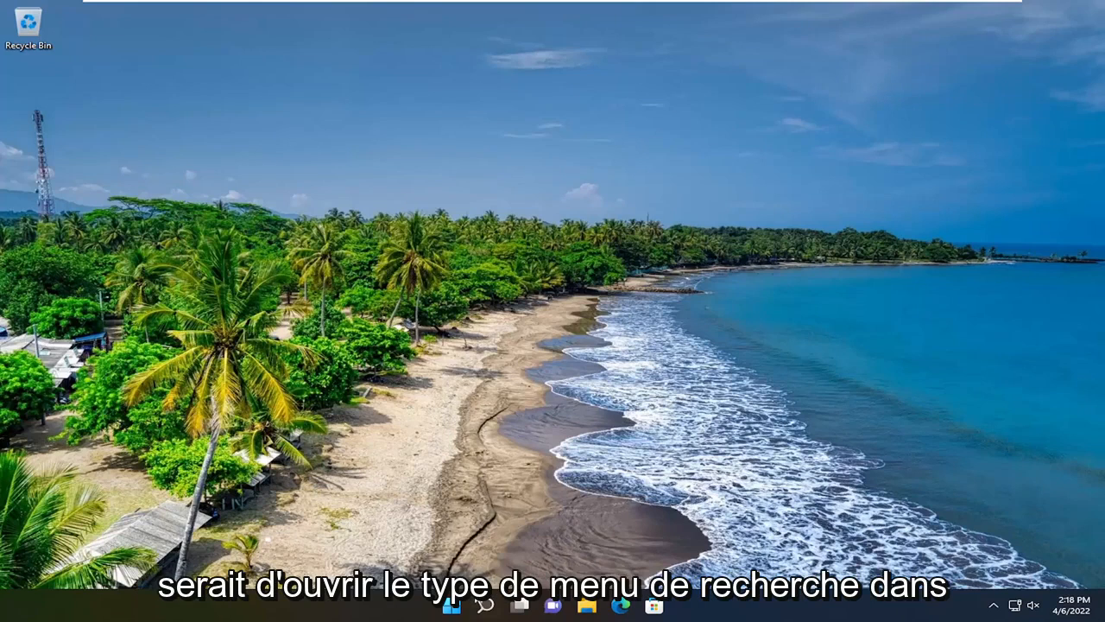
- Search 'cmd' and launch Command Prompt as administrator, approving the UAC prompt
{"action": "type", "text": "cmd"}
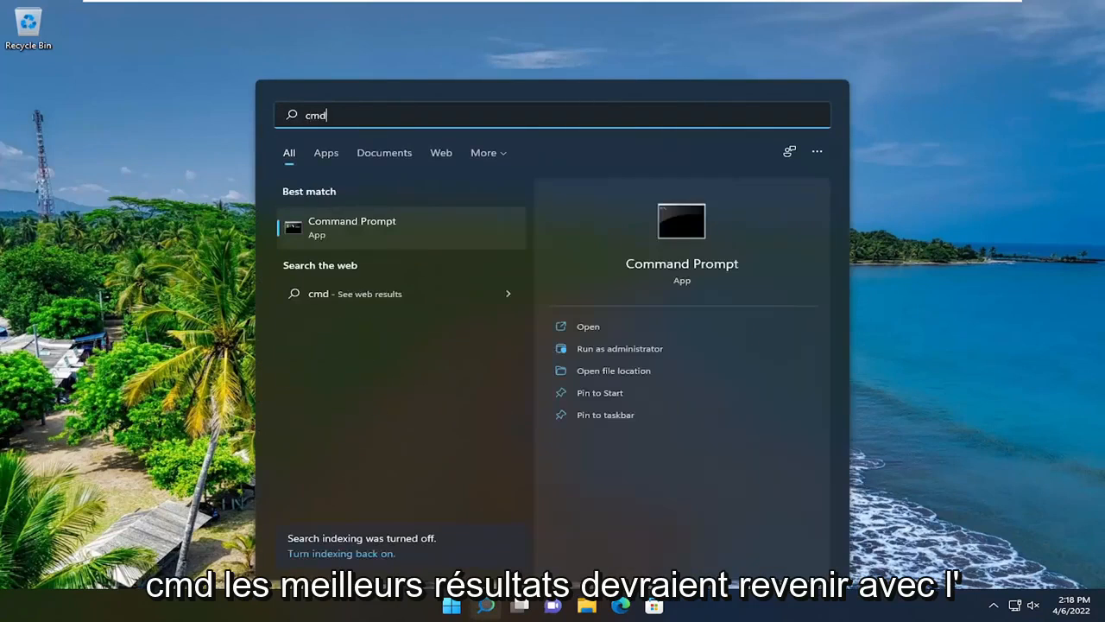
{"action": "mouse_move", "coordinate": [335, 232]}
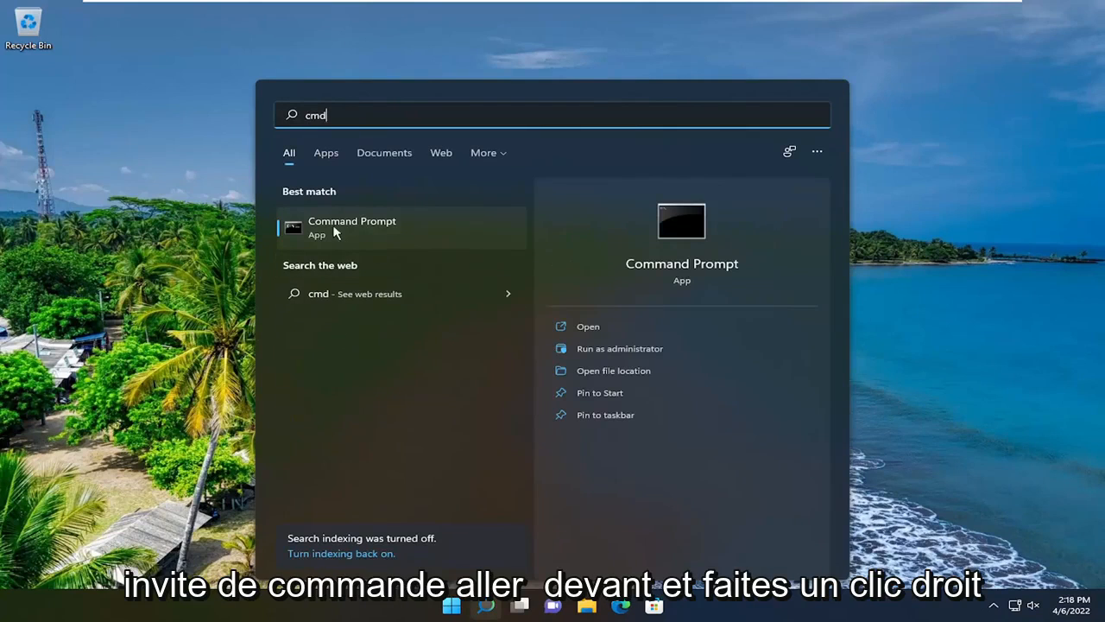
{"action": "right_click", "coordinate": [352, 228]}
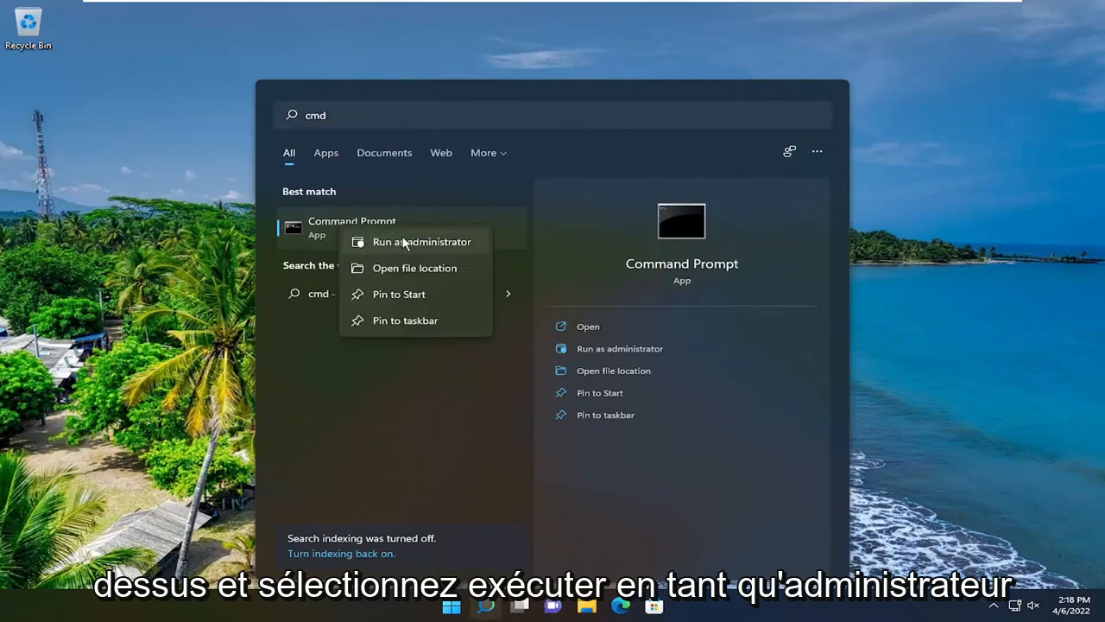
{"action": "left_click", "coordinate": [422, 242]}
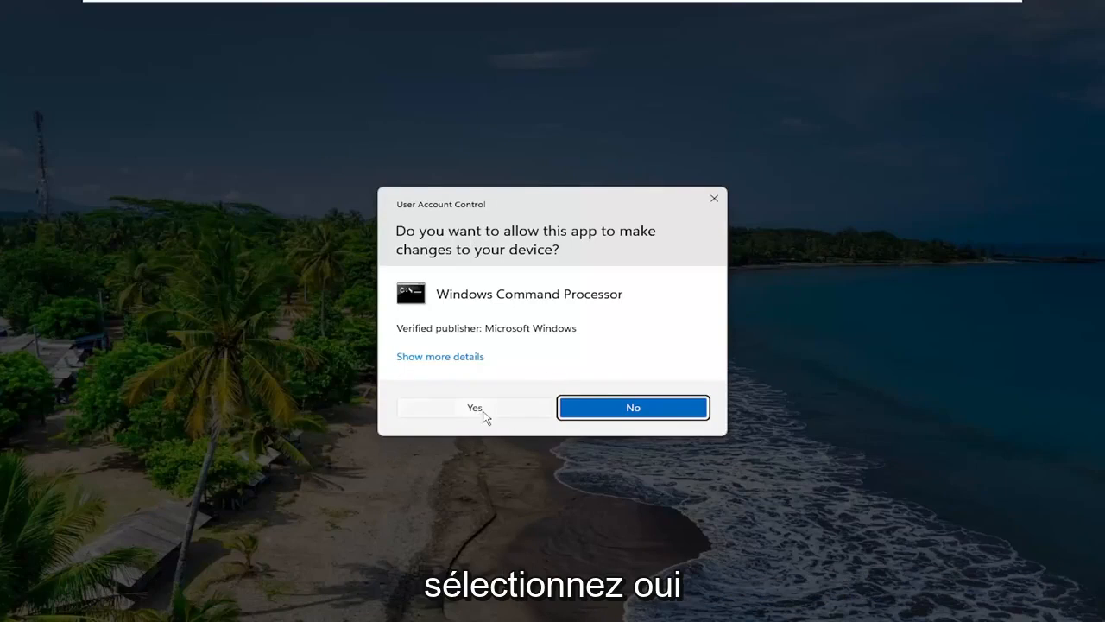
{"action": "left_click", "coordinate": [473, 408]}
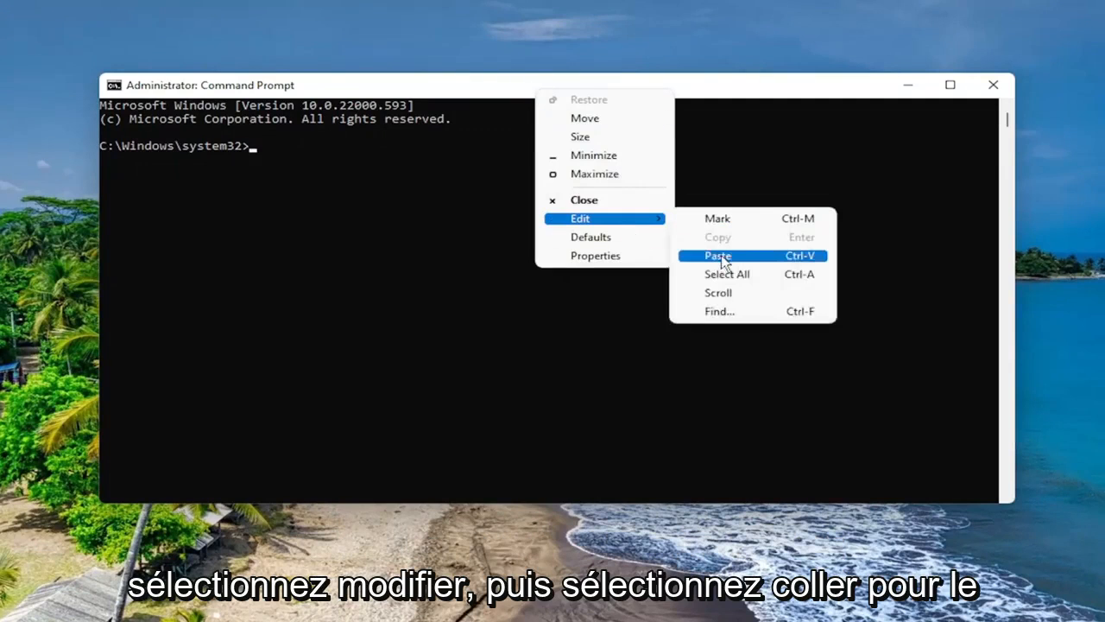
- Paste and run 'msdt.exe -id DeviceDiagnostic' to launch the Hardware and Devices troubleshooter
{"action": "left_click", "coordinate": [718, 255]}
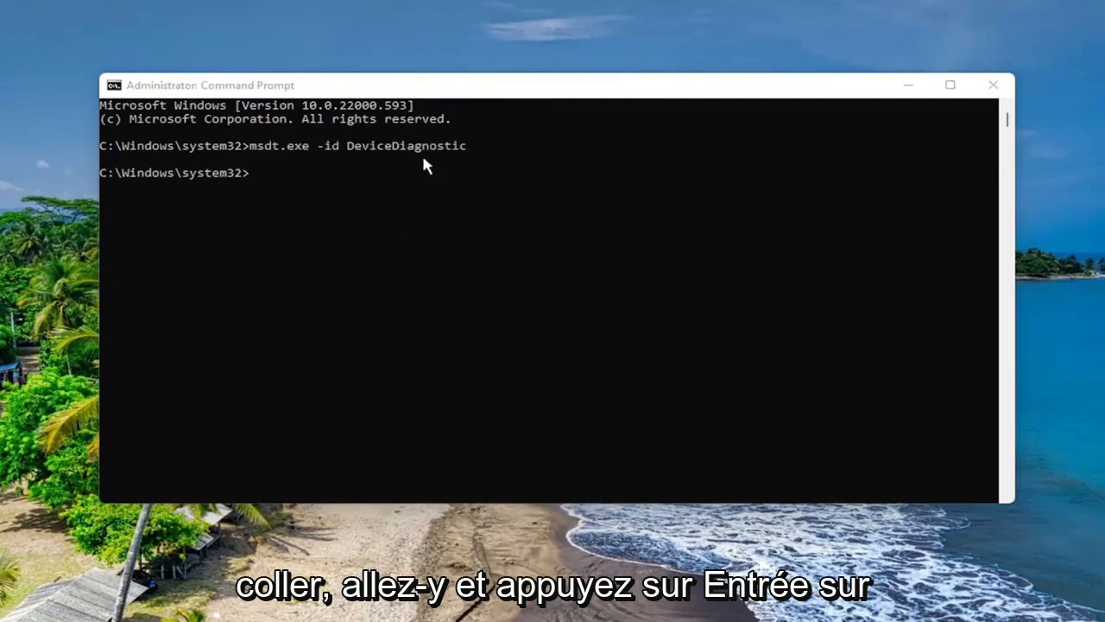
{"action": "key", "text": "Return"}
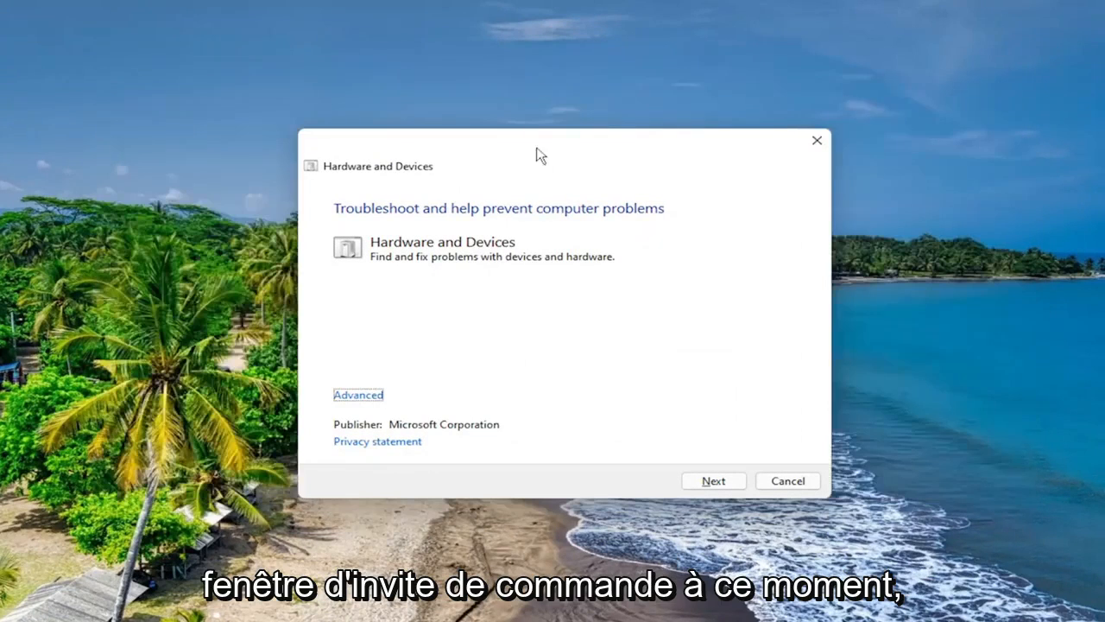
{"action": "mouse_move", "coordinate": [504, 146]}
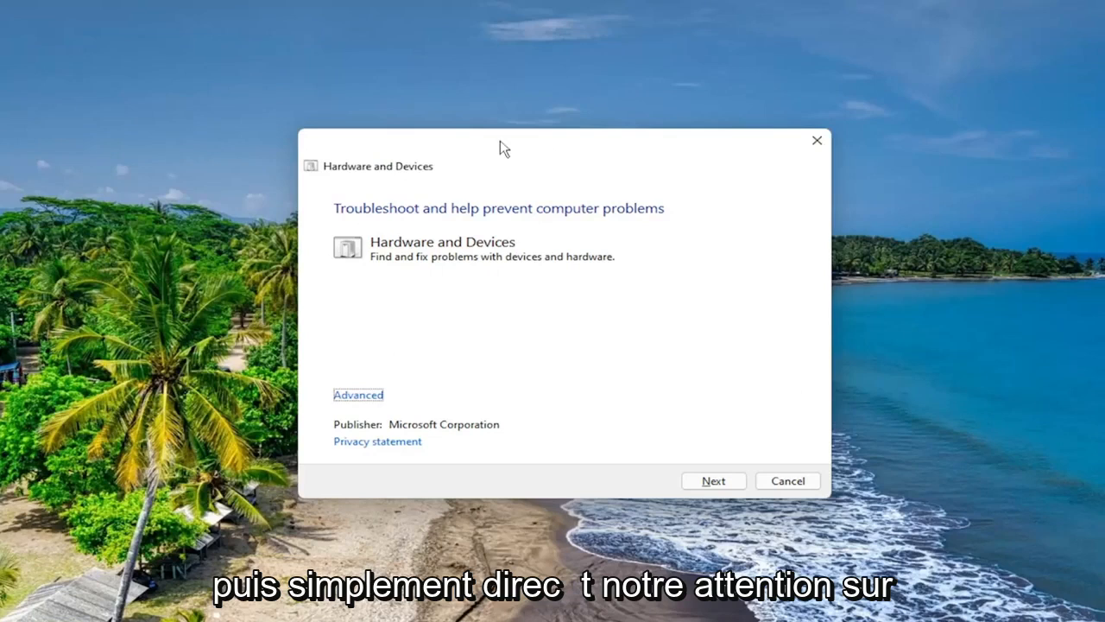
{"action": "mouse_move", "coordinate": [61, 354]}
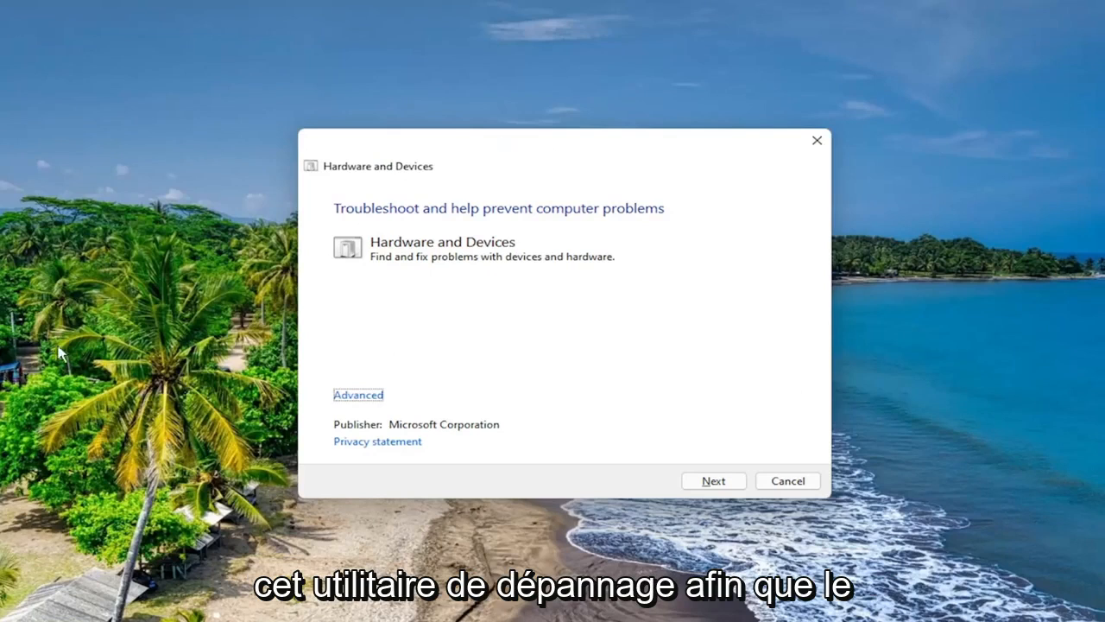
{"action": "mouse_move", "coordinate": [544, 239]}
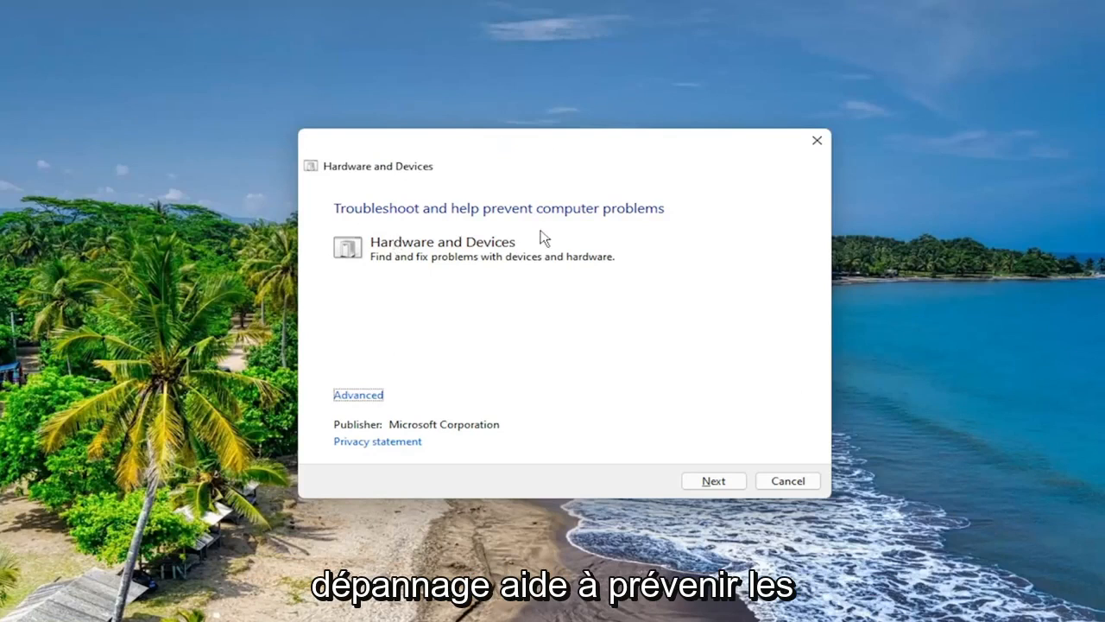
{"action": "mouse_move", "coordinate": [459, 266]}
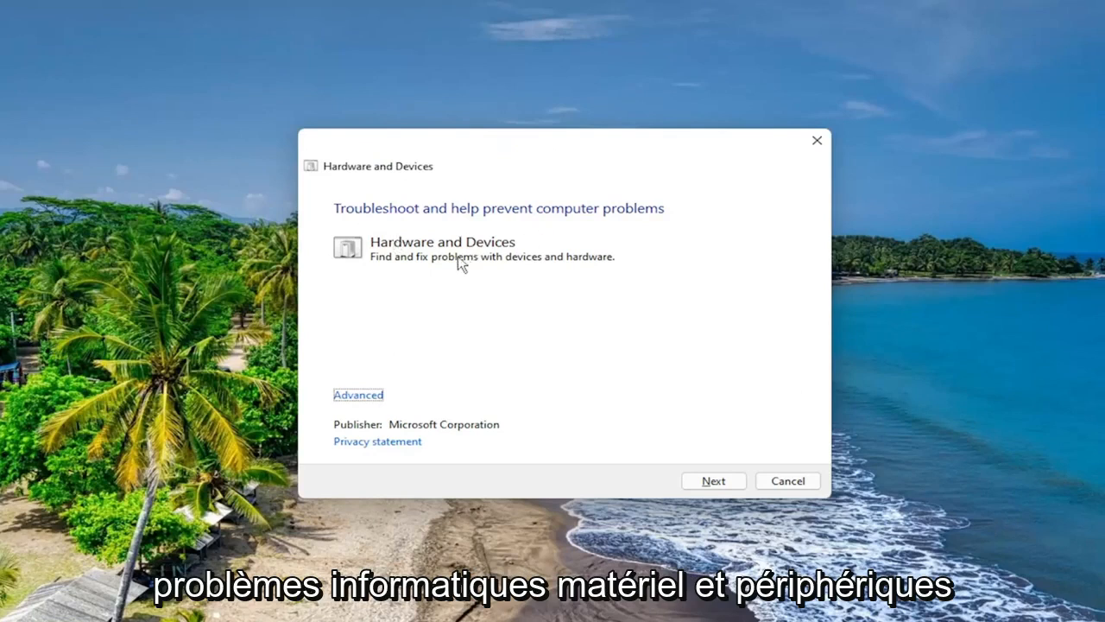
{"action": "mouse_move", "coordinate": [423, 269]}
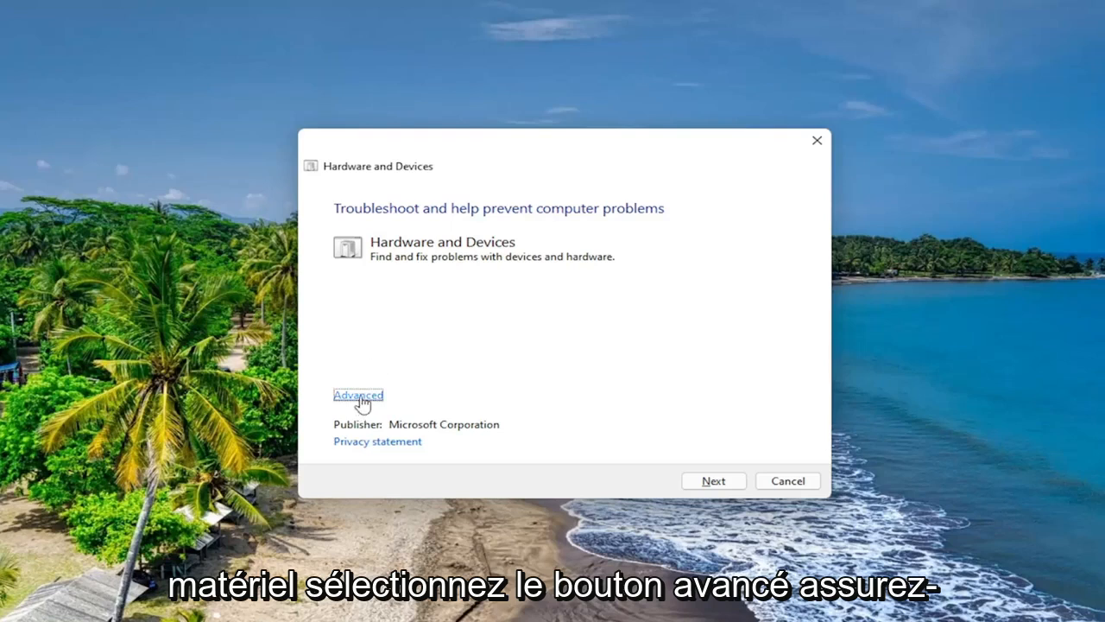
- Enable 'Apply repairs automatically' under Advanced and start the troubleshooting scan
{"action": "left_click", "coordinate": [358, 394]}
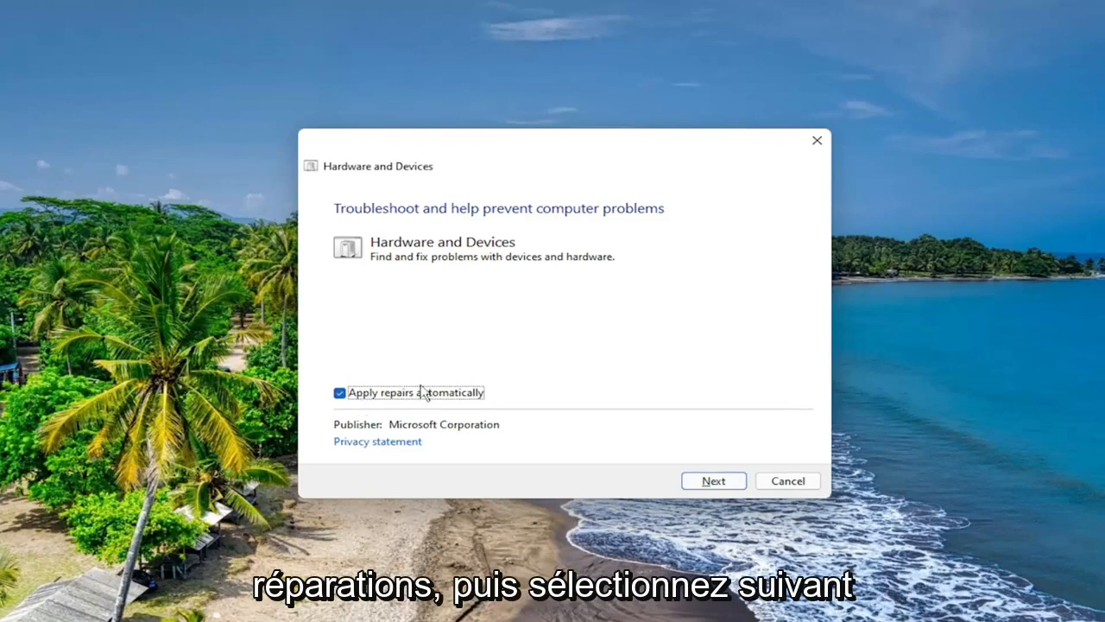
{"action": "left_click", "coordinate": [714, 480]}
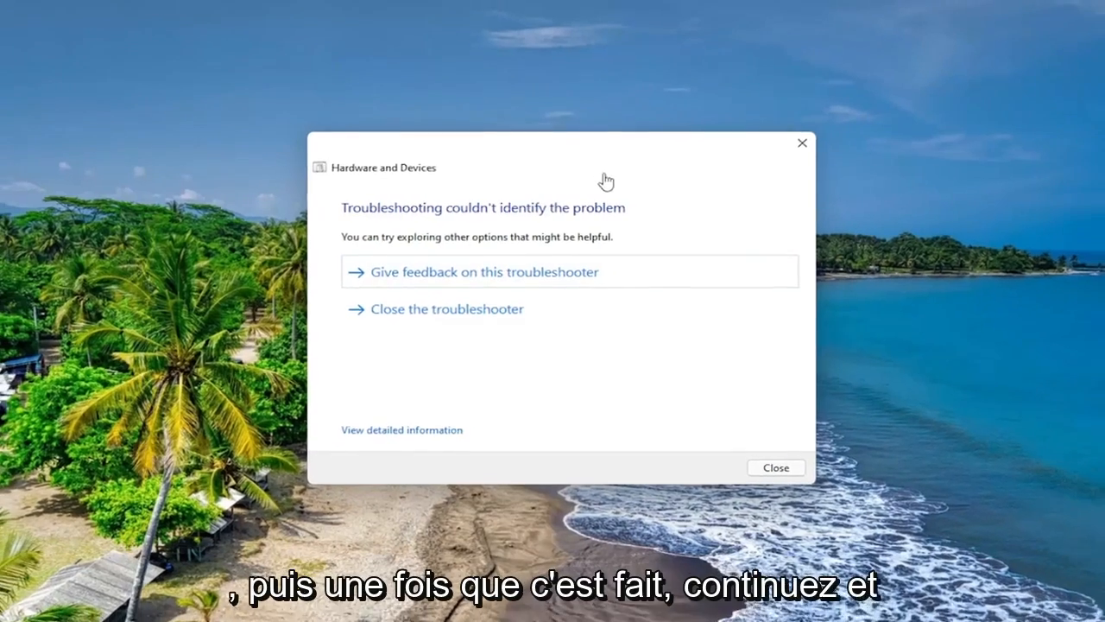
- Close the troubleshooter after the scan reports no problem identified
{"action": "left_click", "coordinate": [773, 466]}
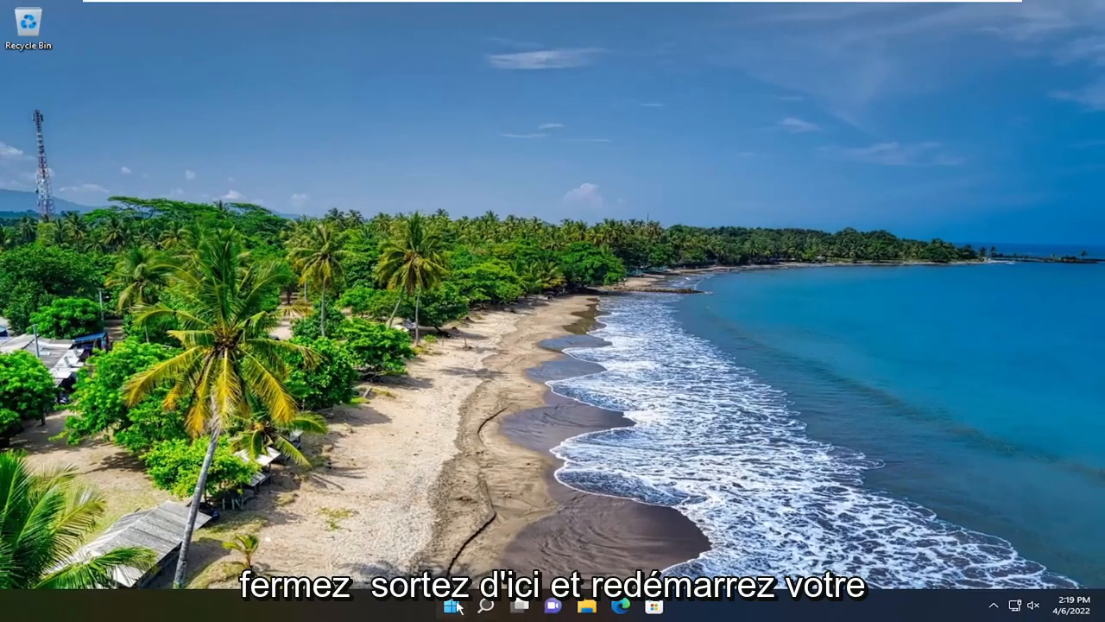